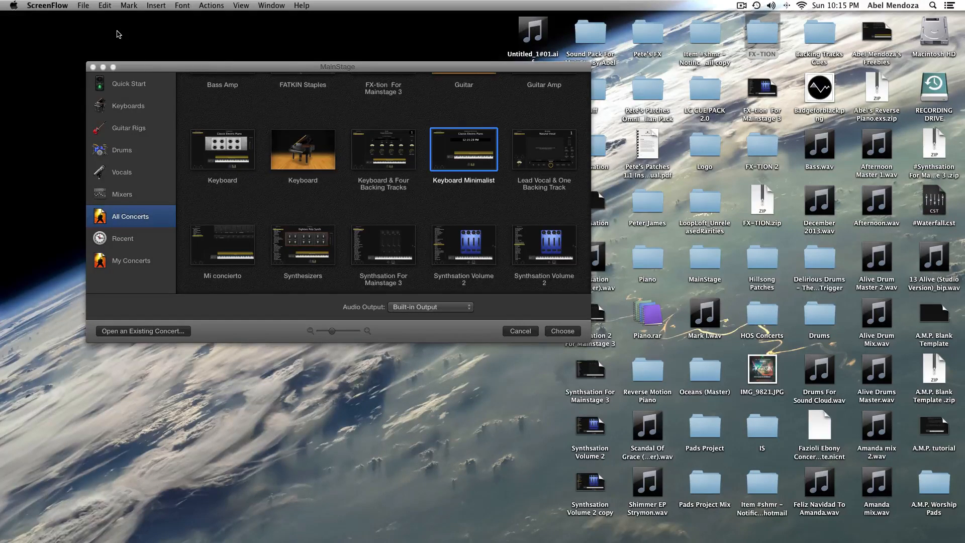
mouse_move(127, 29)
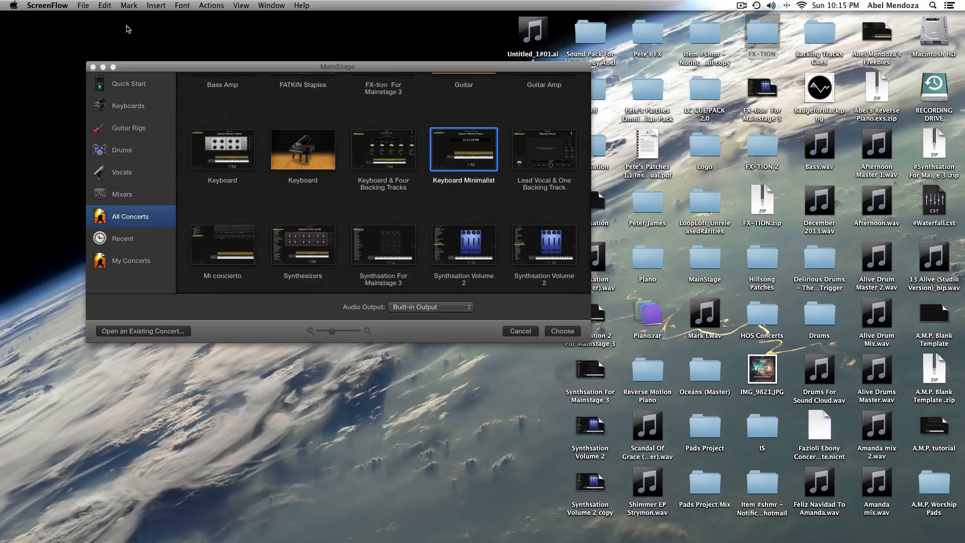
mouse_move(475, 152)
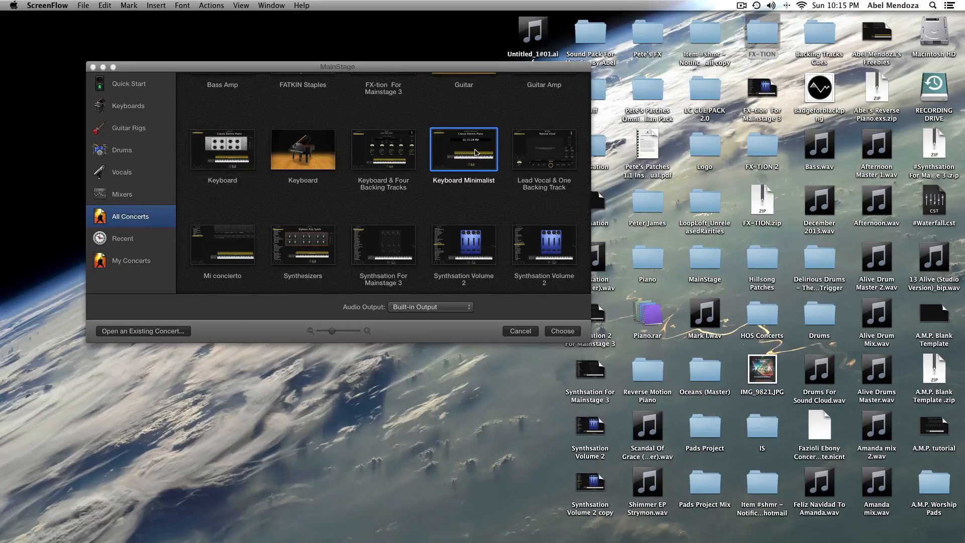
Step: Create a new concert from the Keyboard Minimalist template with its Classic Electric Piano patch
left_click(560, 331)
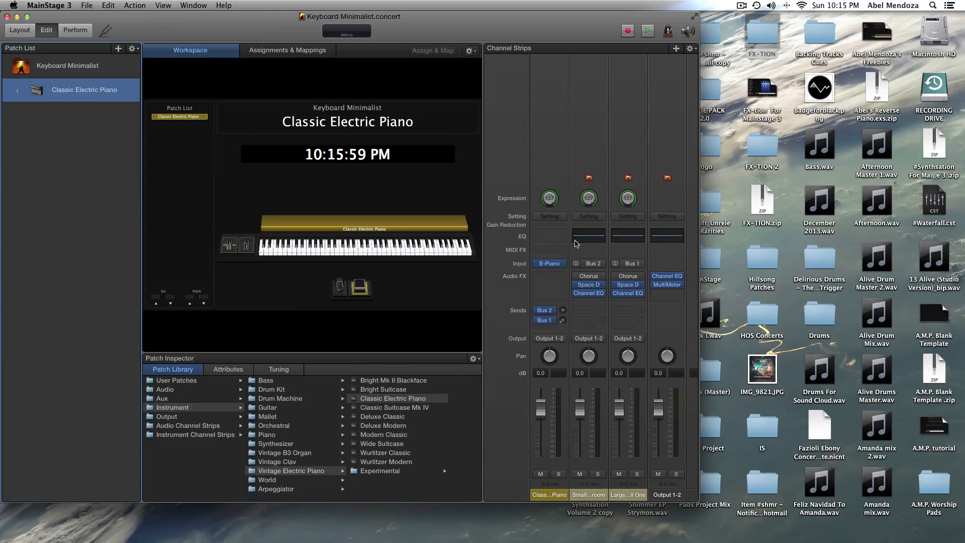
mouse_move(588, 234)
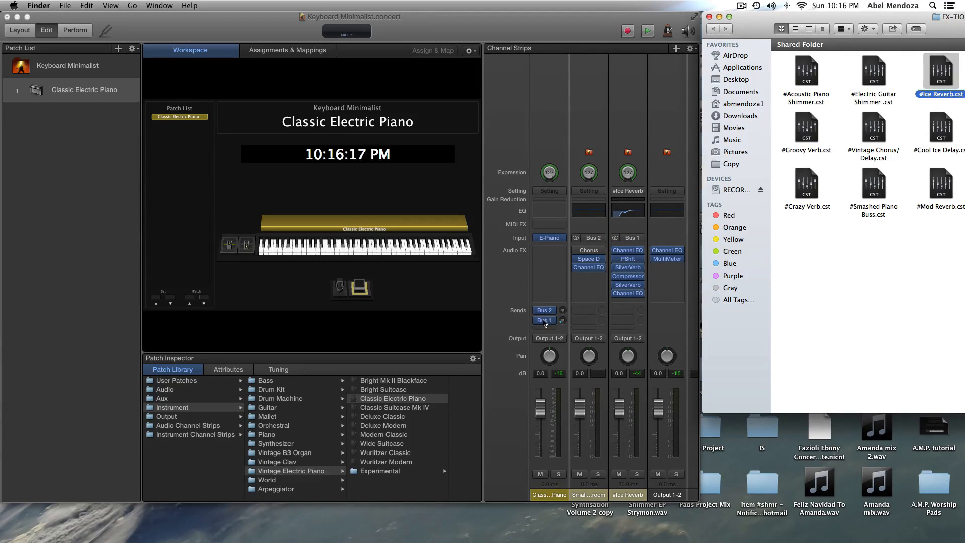
mouse_move(563, 325)
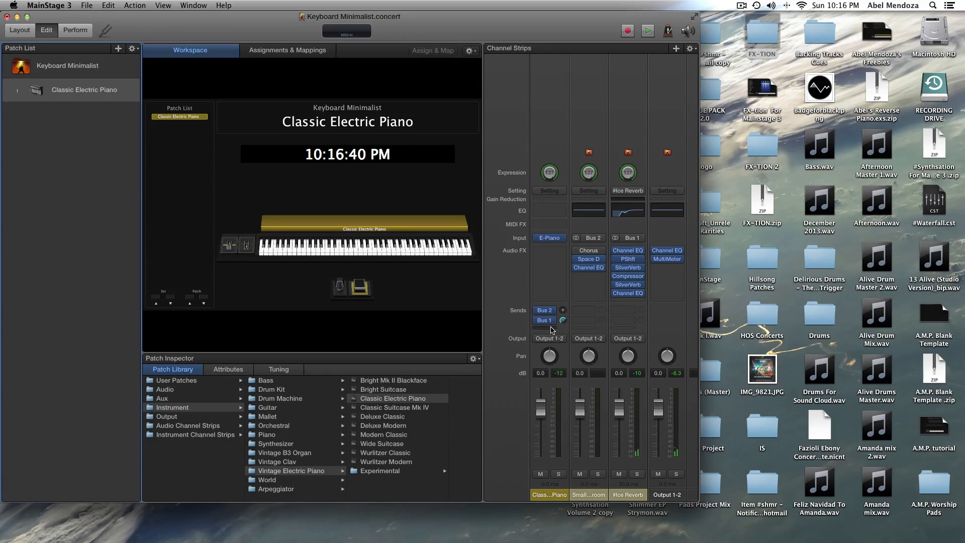
Step: Route a third send from the Classic Electric Piano strip to Bus 4, creating its Aux strip
left_click(544, 320)
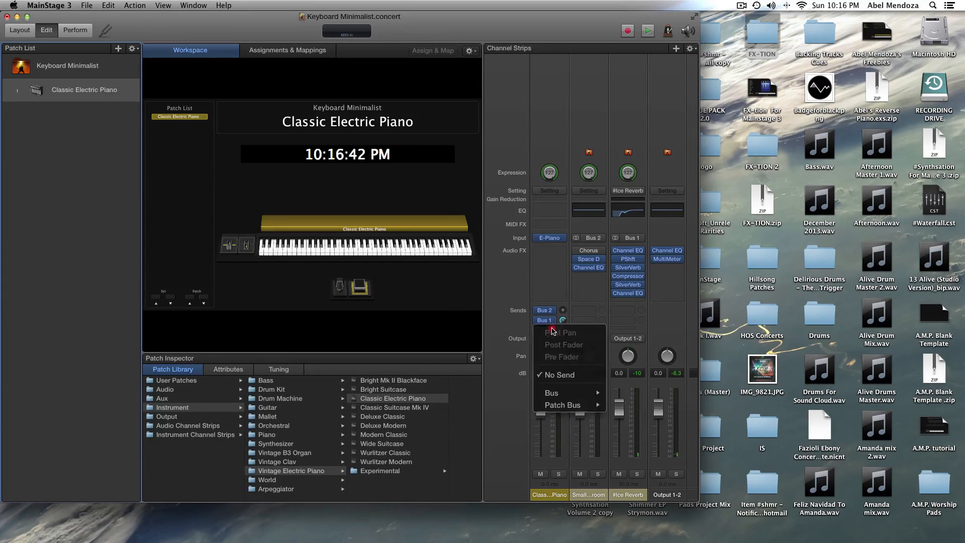
left_click(551, 393)
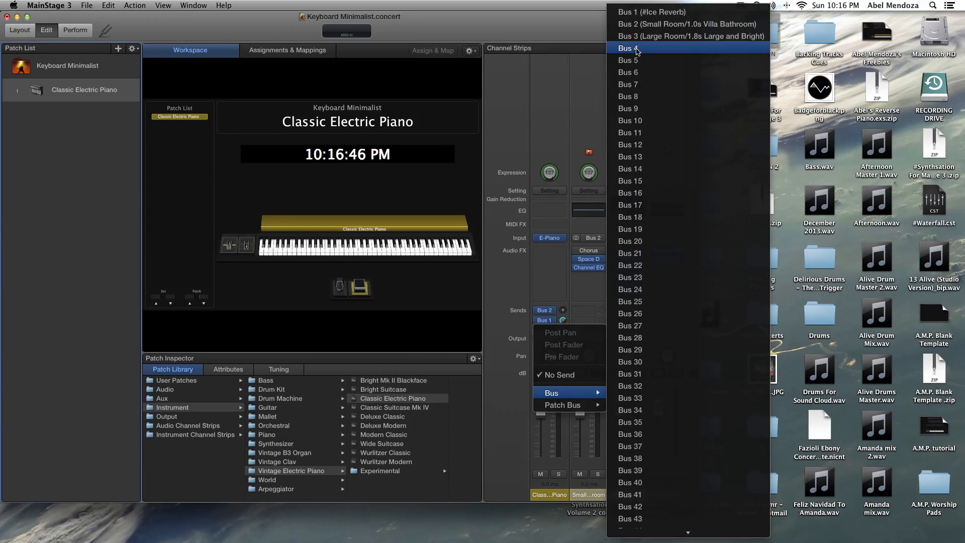
left_click(628, 48)
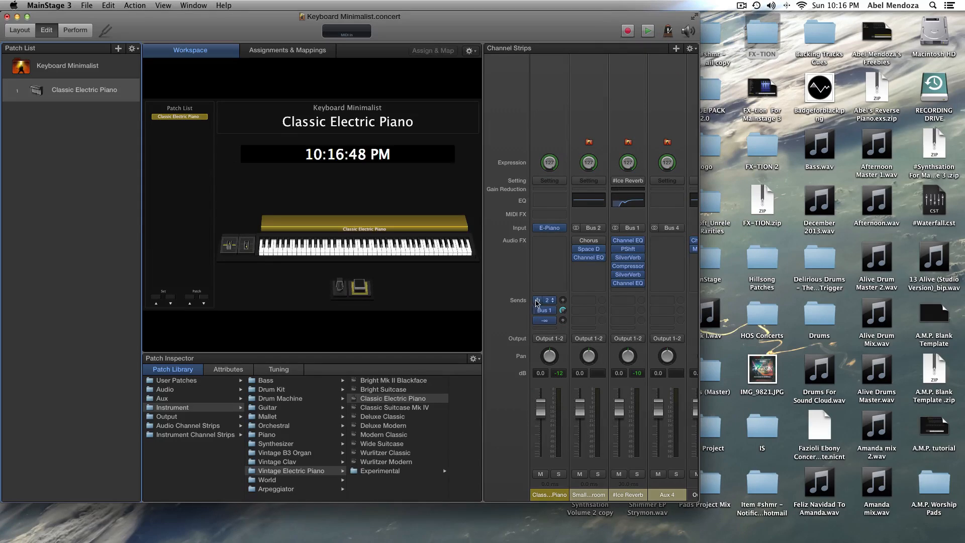